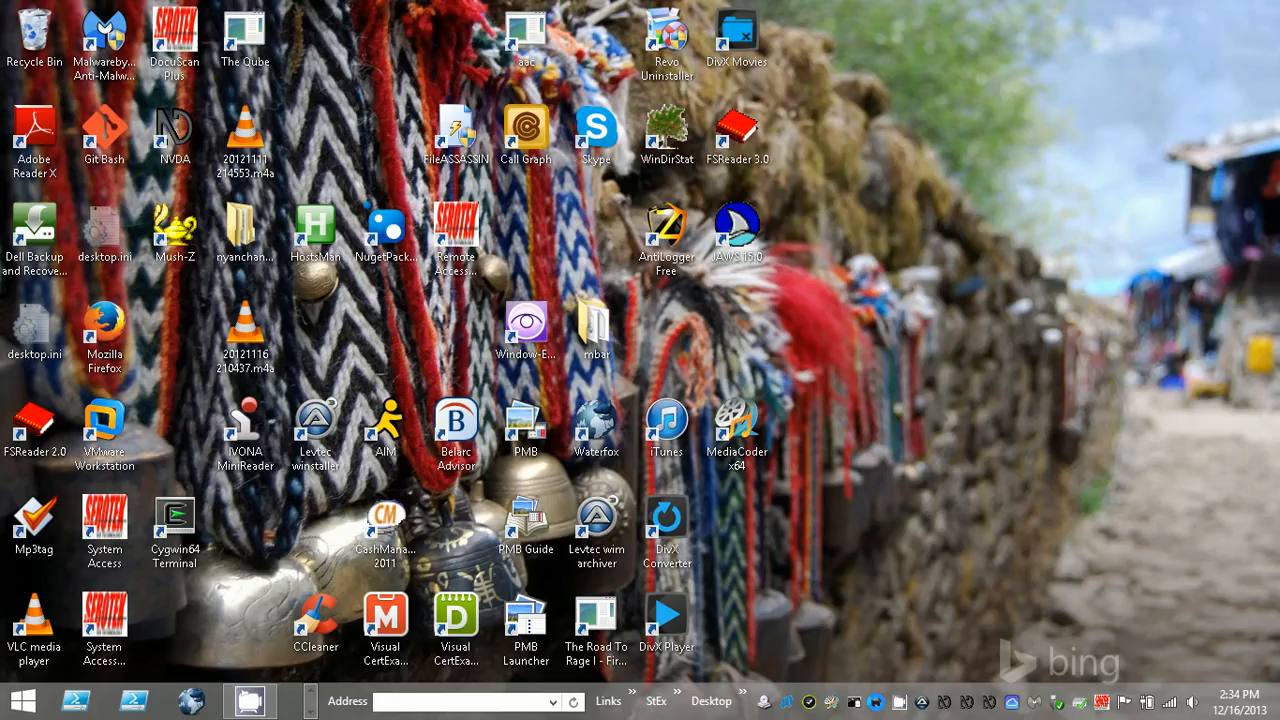
# Step: Run 'cinst boxstarter' in the administrator PowerShell console to install Boxstarter via Chocolatey
pyautogui.click(276, 700)
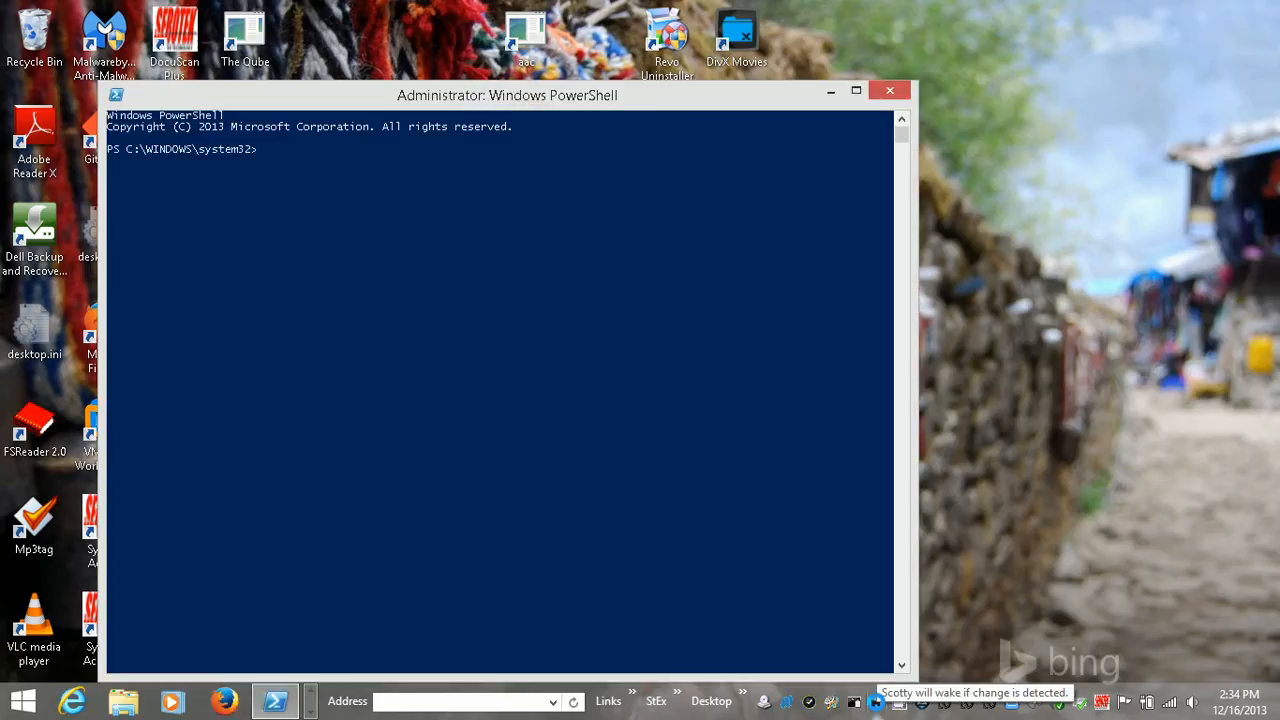
pyautogui.write('cinst')
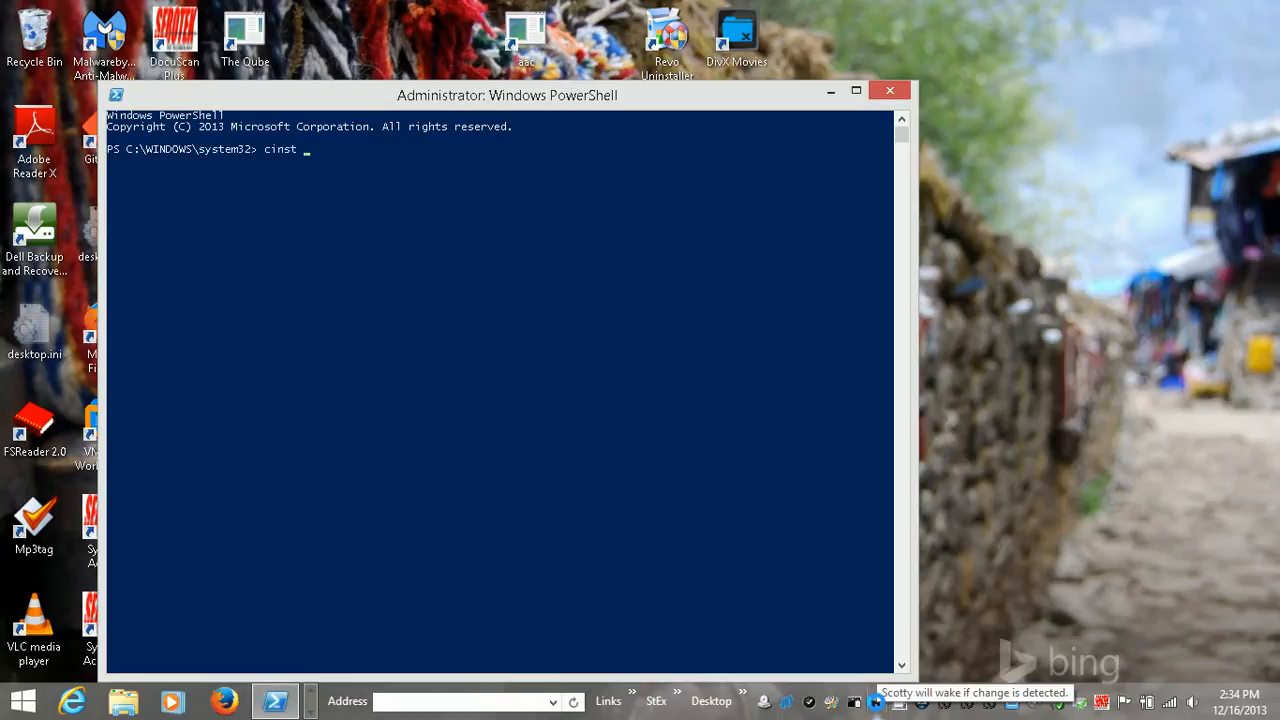
pyautogui.write('boxstarter')
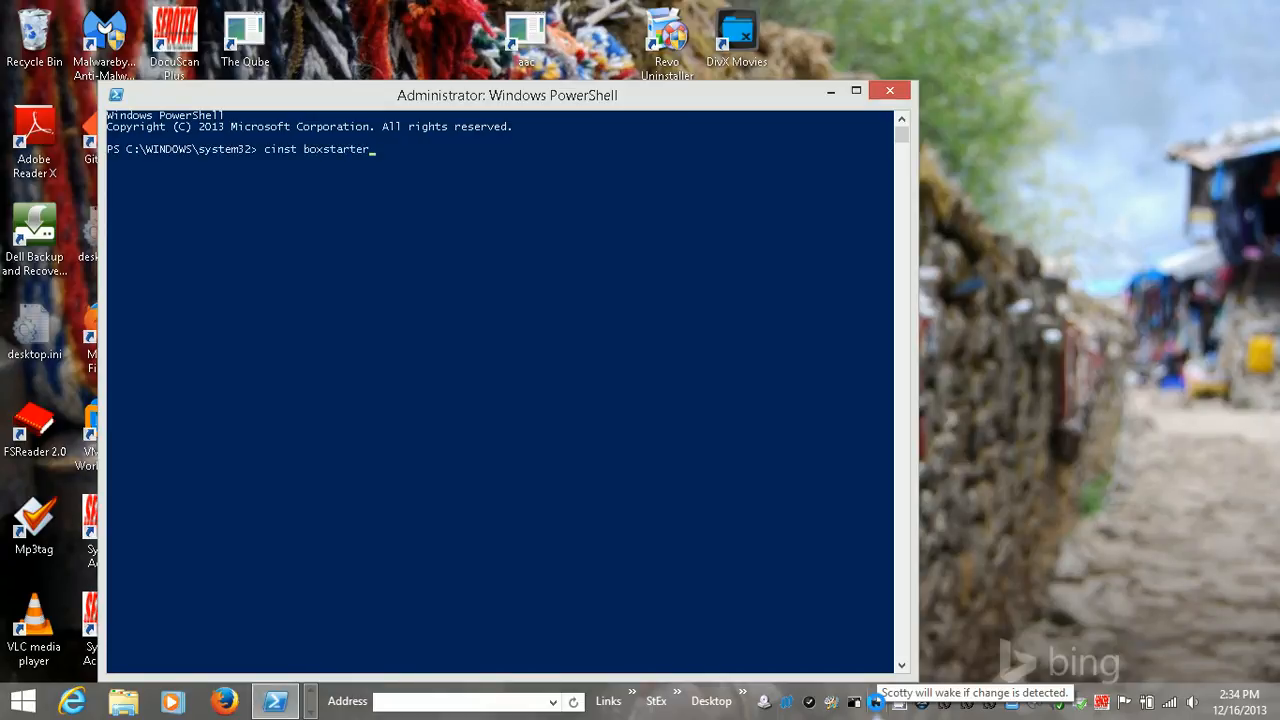
pyautogui.press('Return')
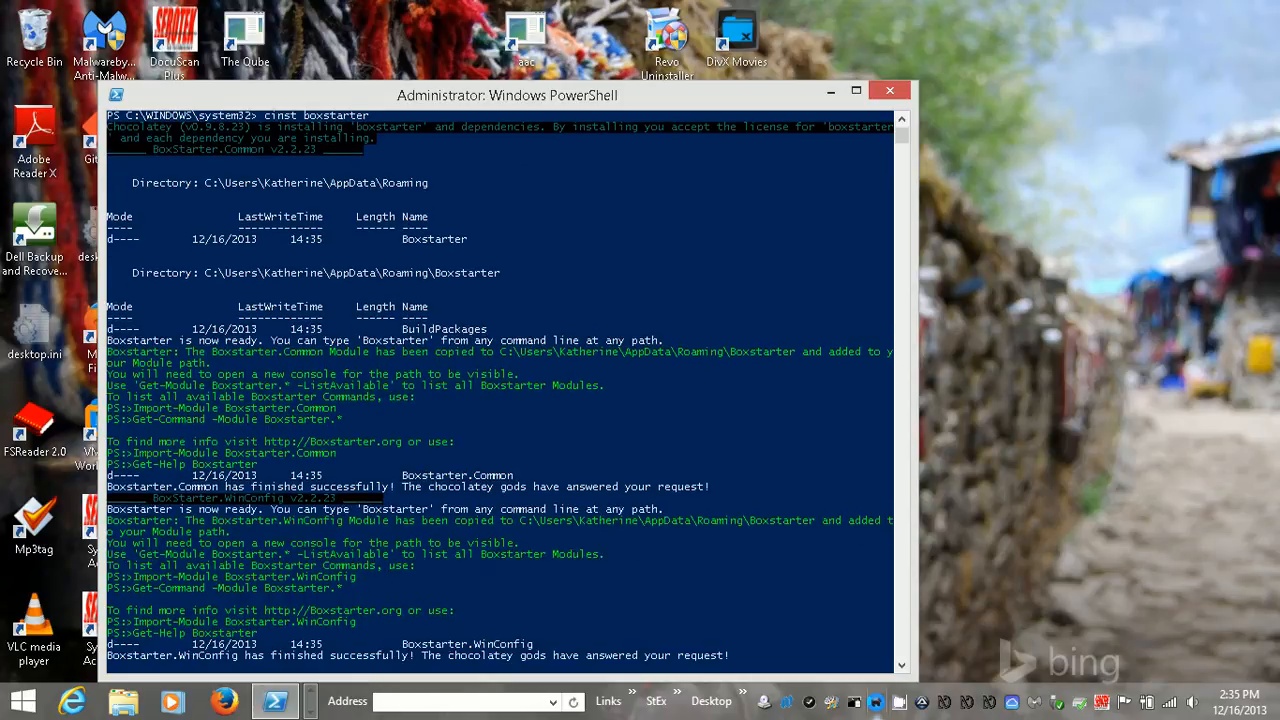
# Step: Scroll through the cinst boxstarter log as the Boxstarter modules install and the prompt returns
pyautogui.scroll(-3)
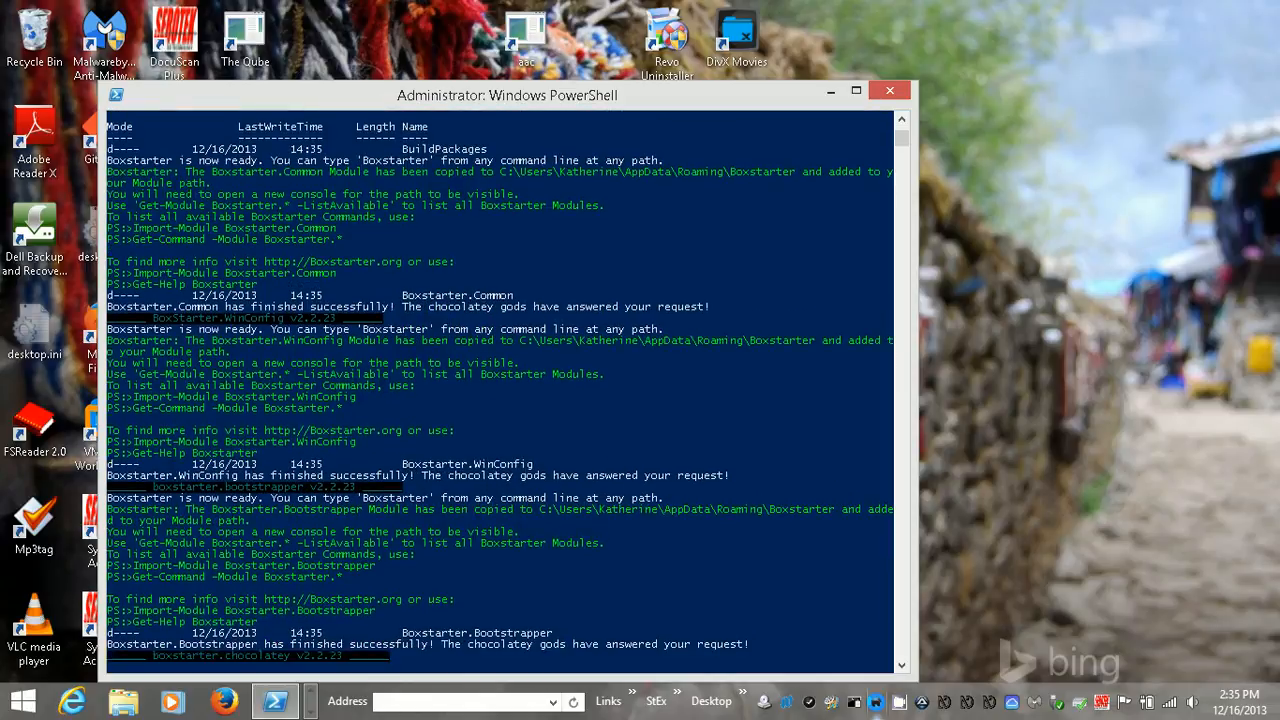
pyautogui.scroll(-3)
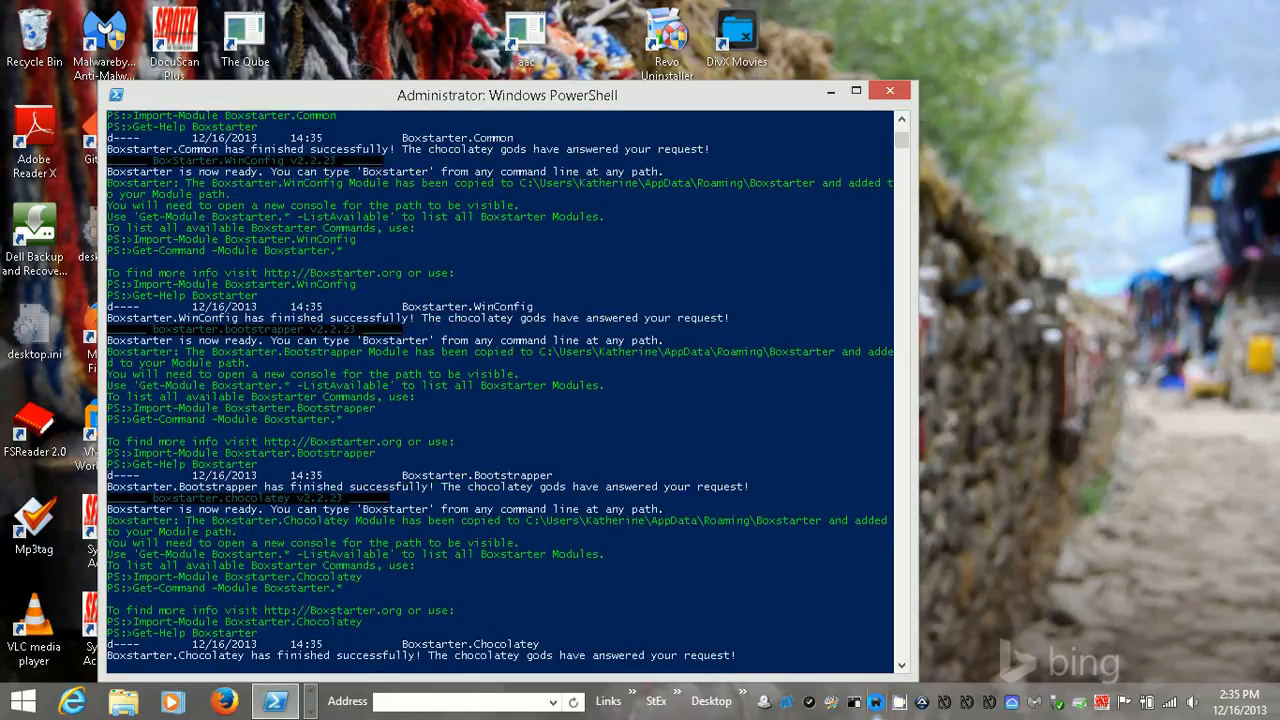
pyautogui.scroll(-3)
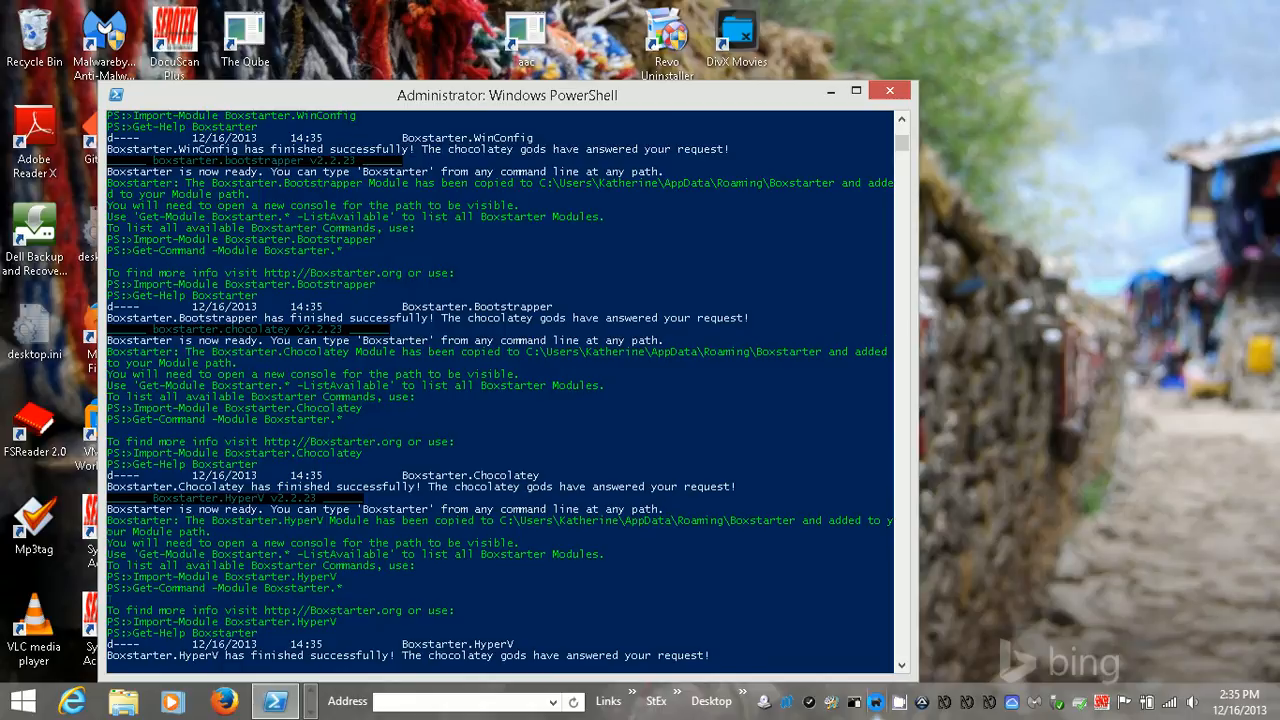
pyautogui.scroll(-3)
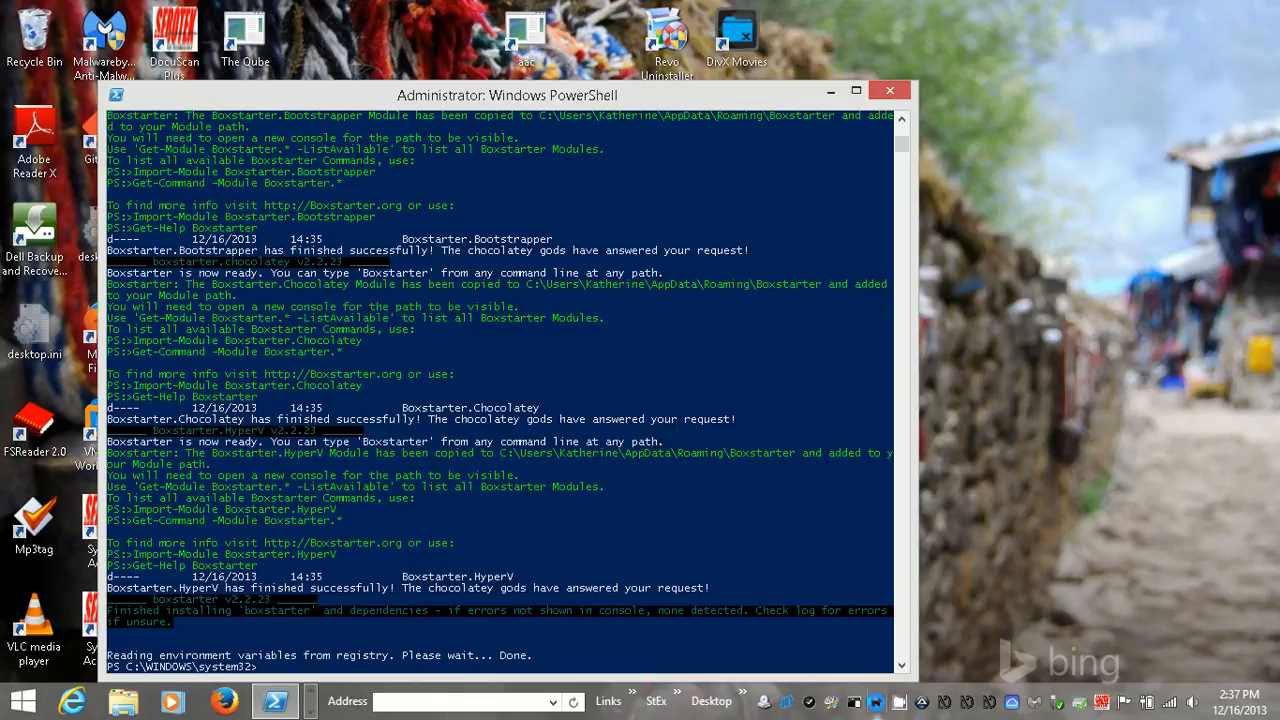
# Step: Exit the console and run 'boxstarter' in a fresh administrator PowerShell, reporting version 2.2.23
pyautogui.write('exit')
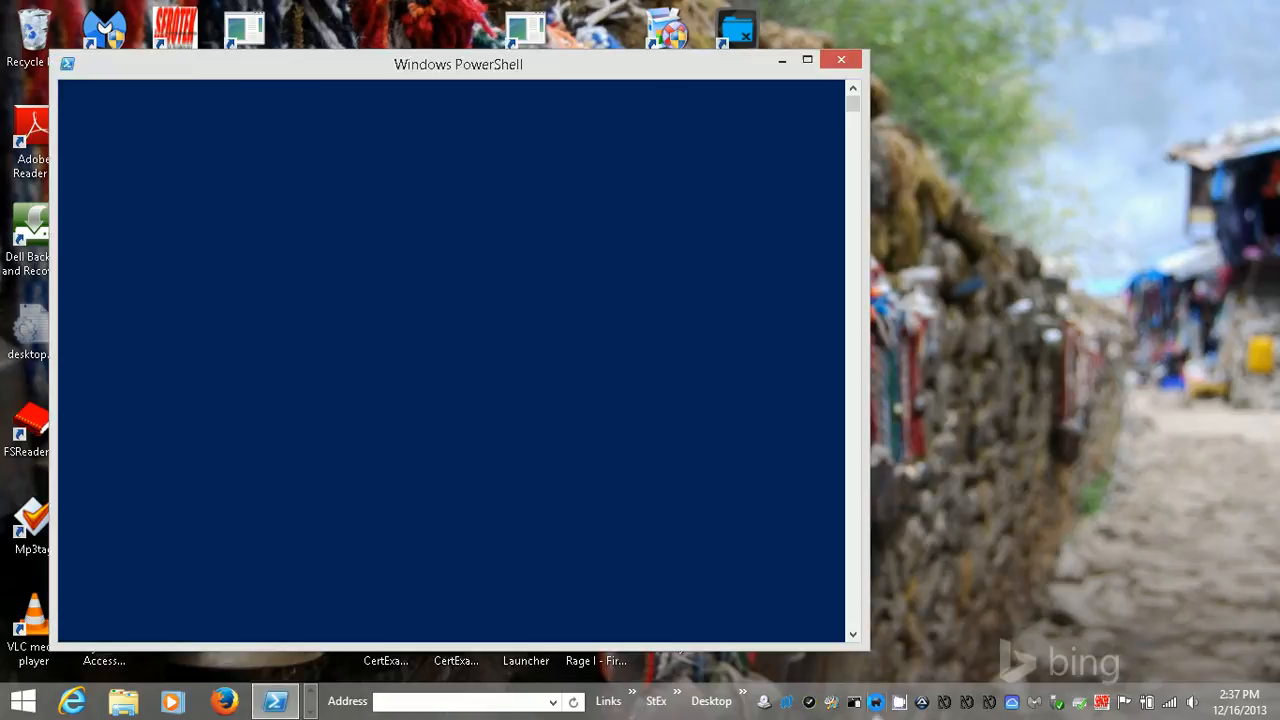
pyautogui.write('boxs')
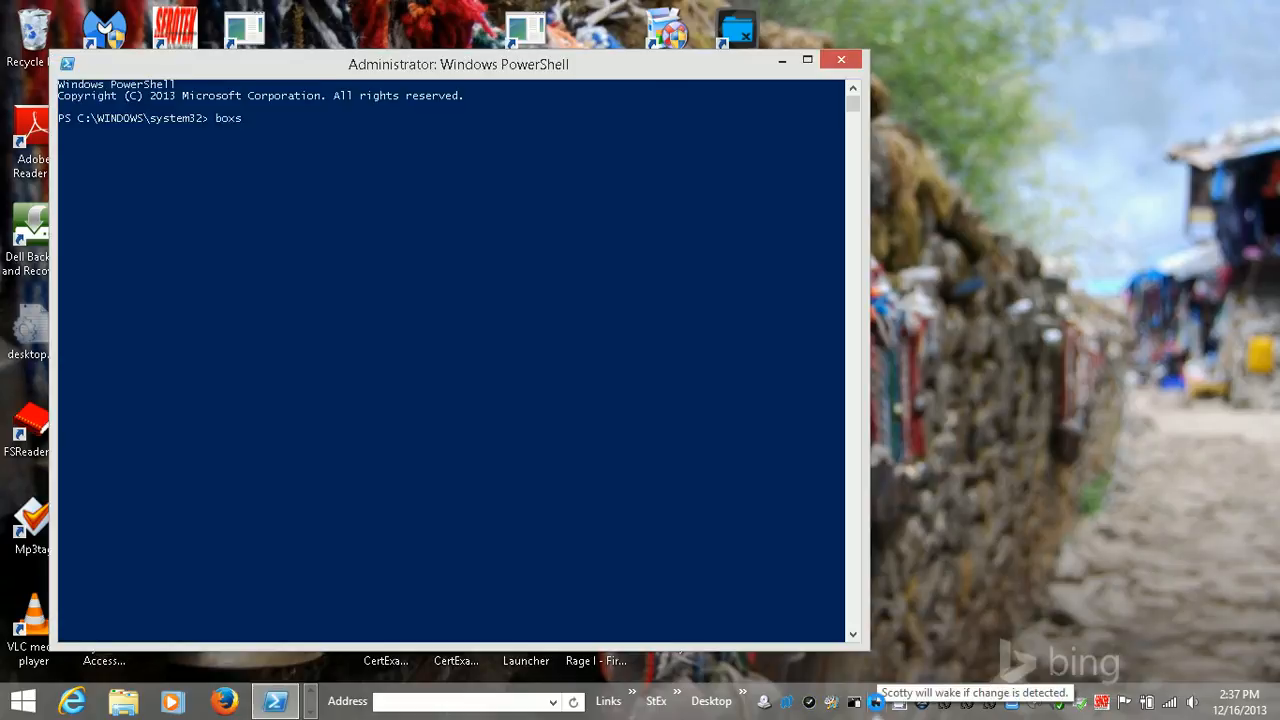
pyautogui.write('tarter')
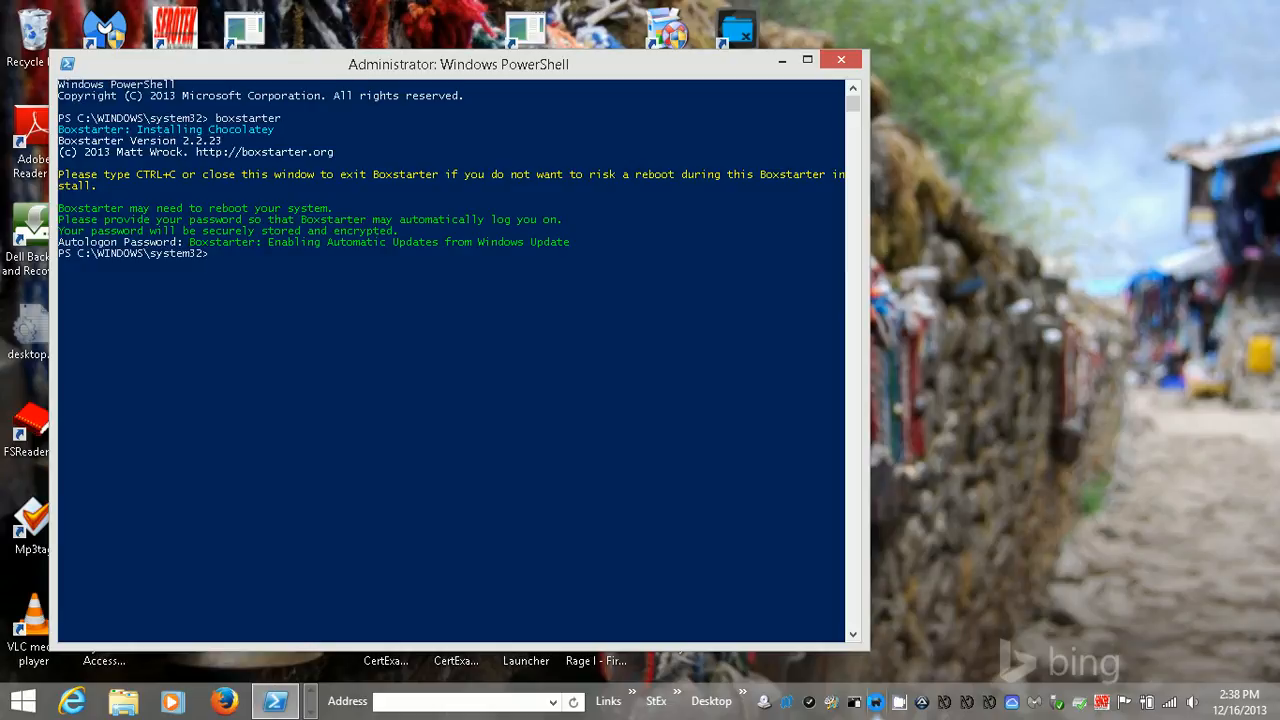
# Step: Run 'get-module boxstarter.common -listavailable' to list the Boxstarter.Common module, version 2.2.23
pyautogui.write('get-')
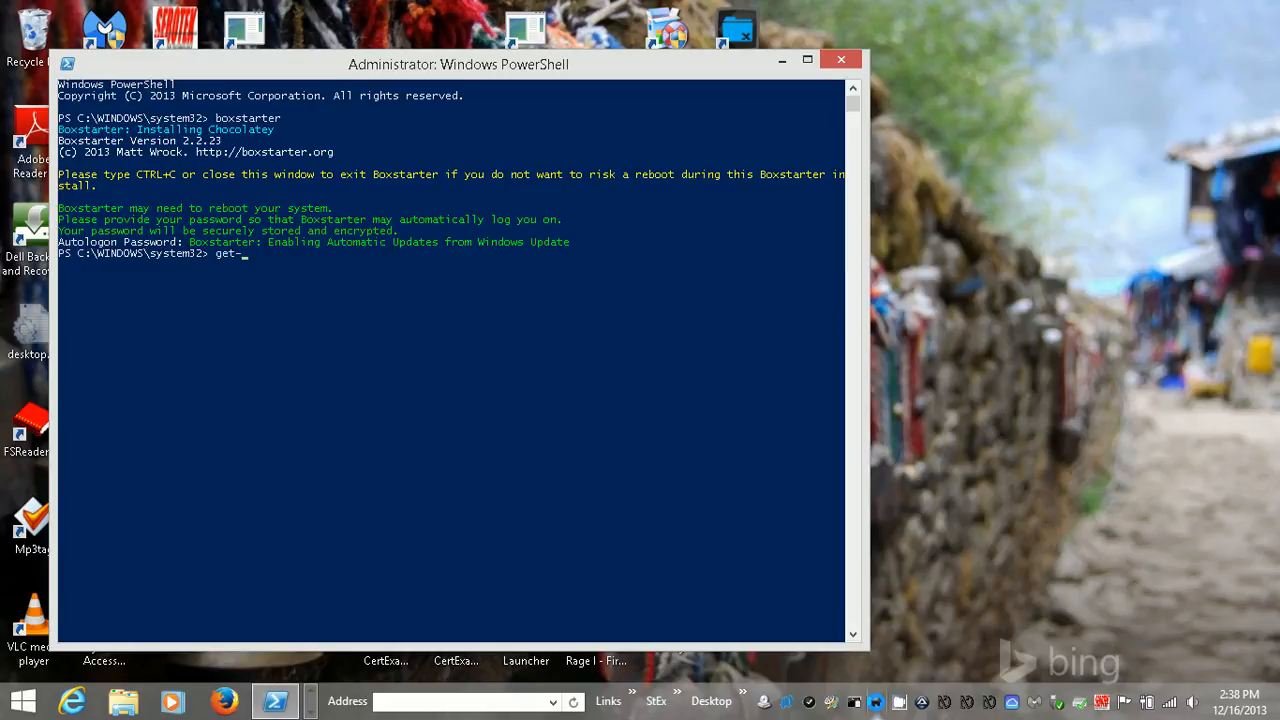
pyautogui.write('module boxstart')
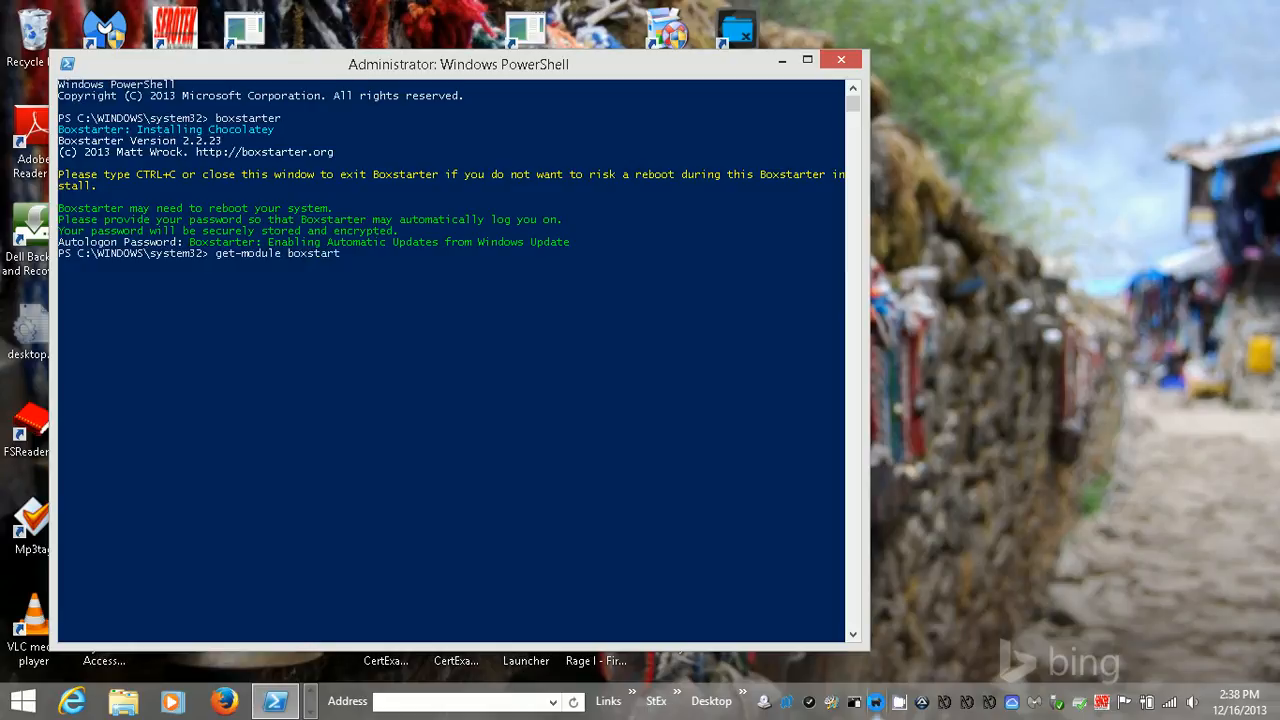
pyautogui.write('.comm')
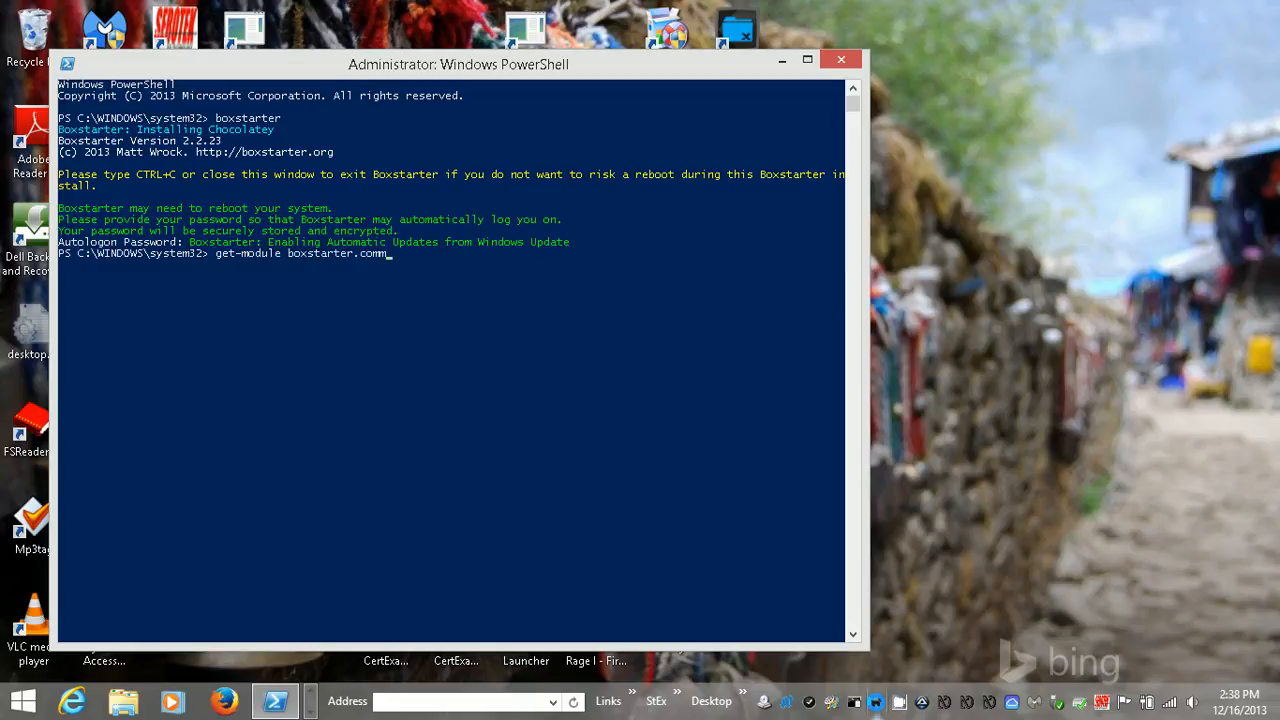
pyautogui.press('Backspace')
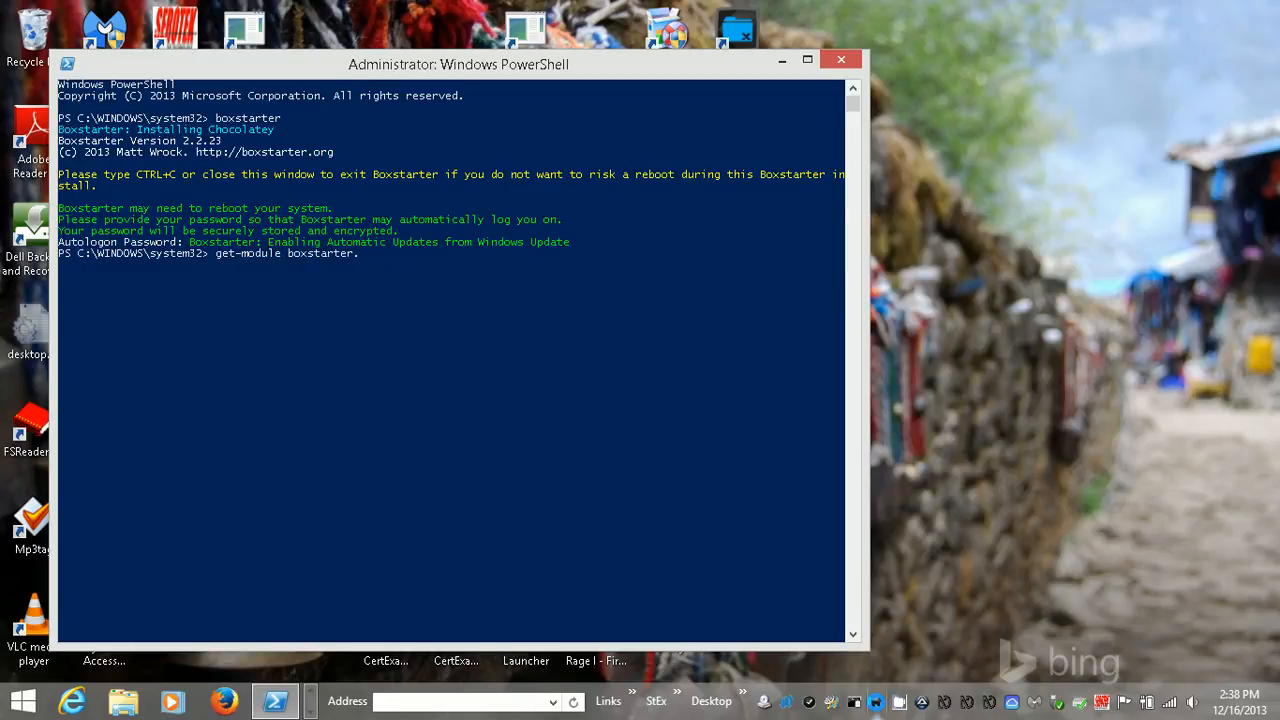
pyautogui.write('common -')
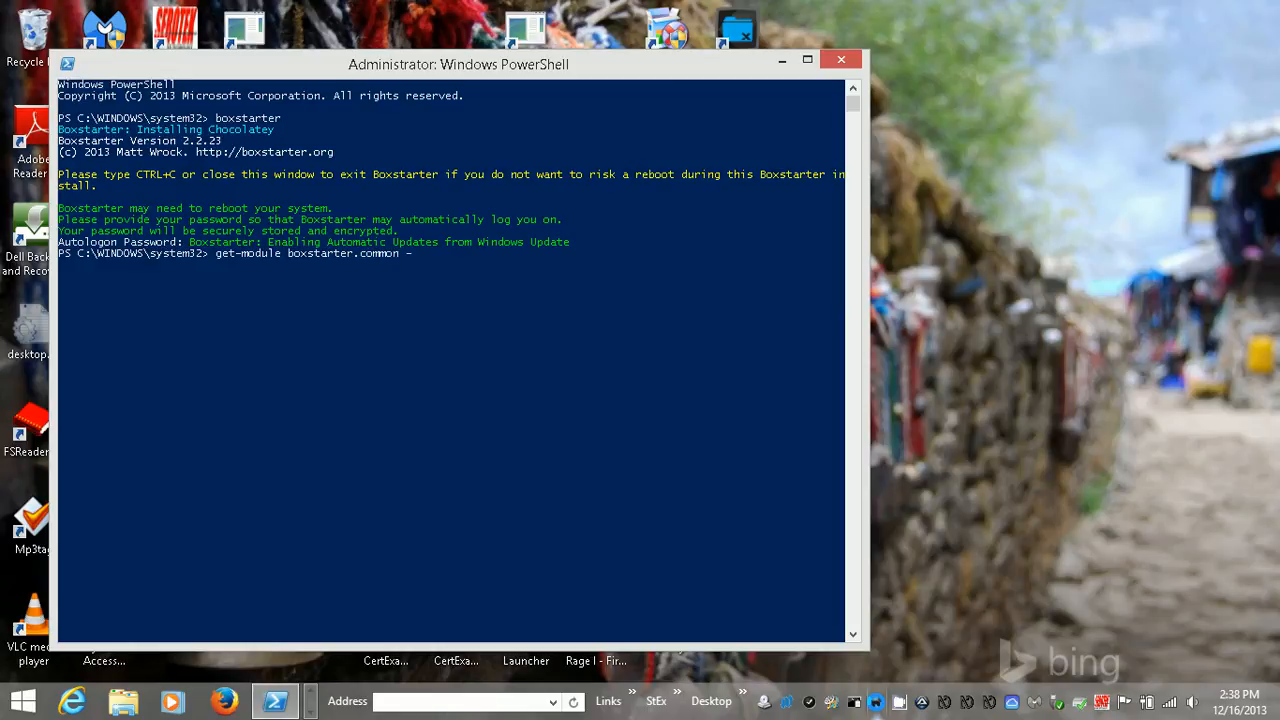
pyautogui.write('listavail')
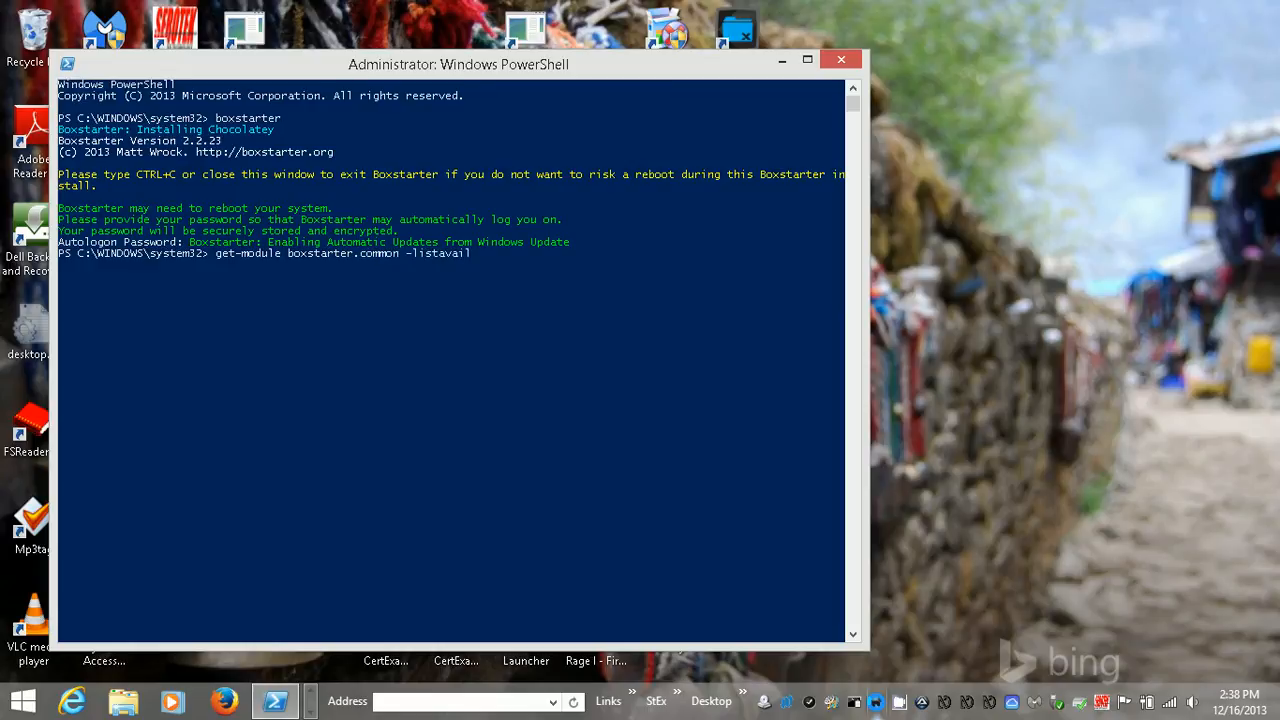
pyautogui.press('Return')
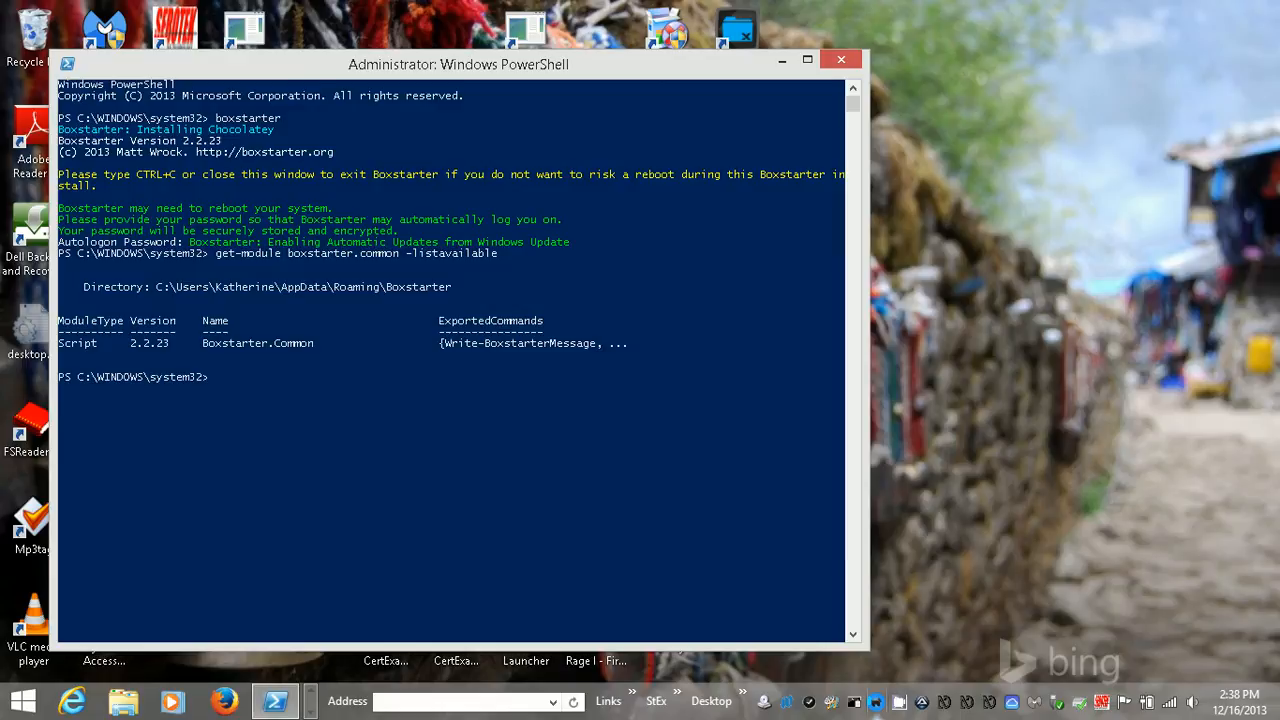
pyautogui.write('get-mo')
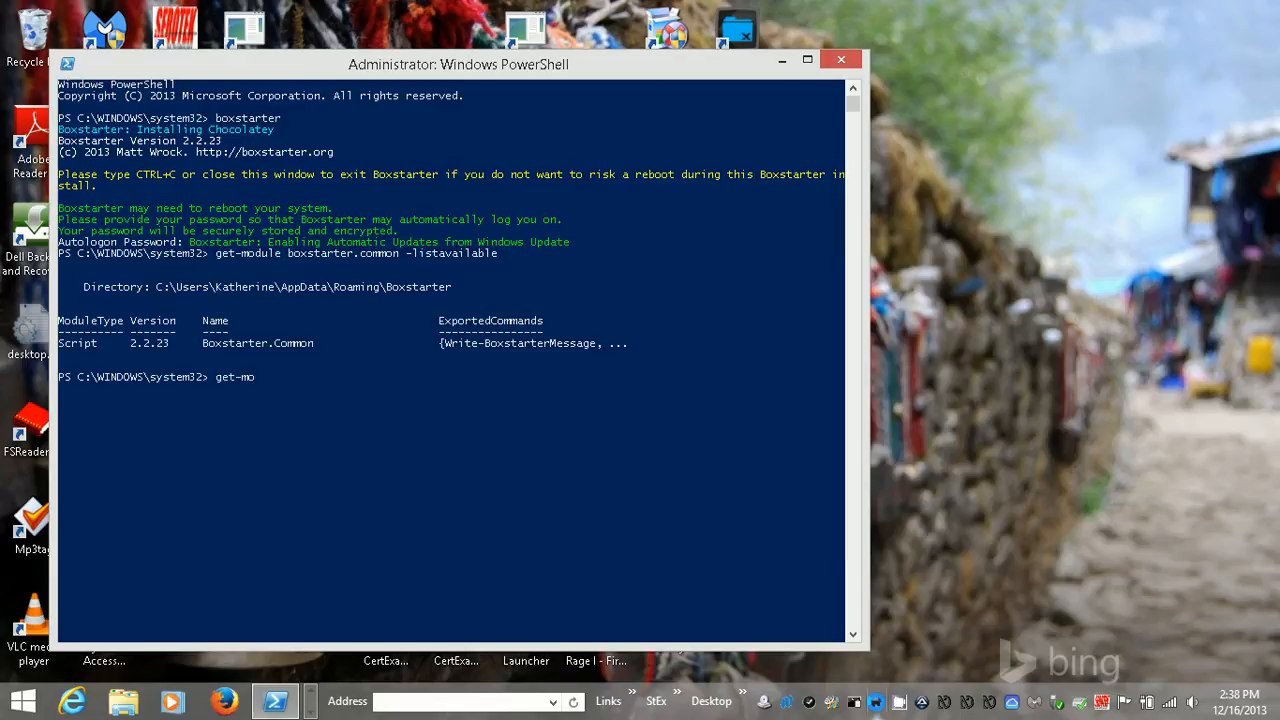
# Step: Run 'get-module boxstarter.HyperV -listavailable' to list the Boxstarter.HyperV module, version 2.2.23
pyautogui.write('dule boxst')
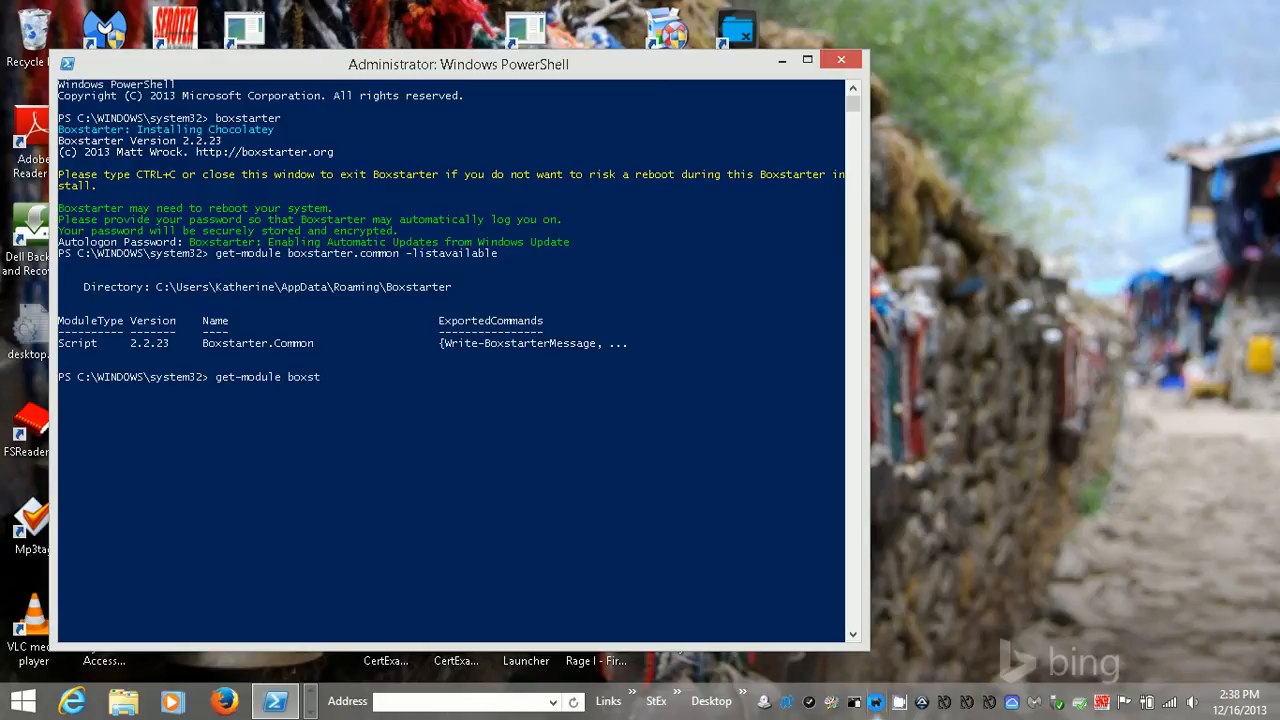
pyautogui.write('arter-hy')
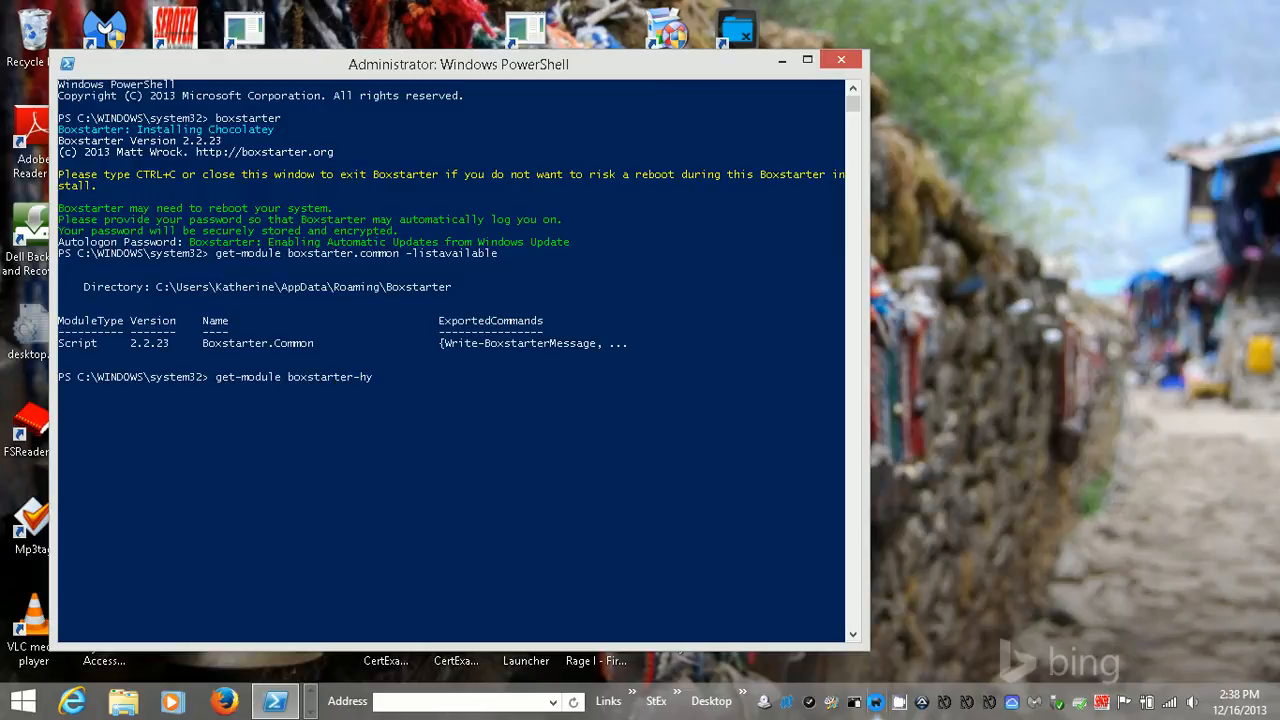
pyautogui.press('Backspace')
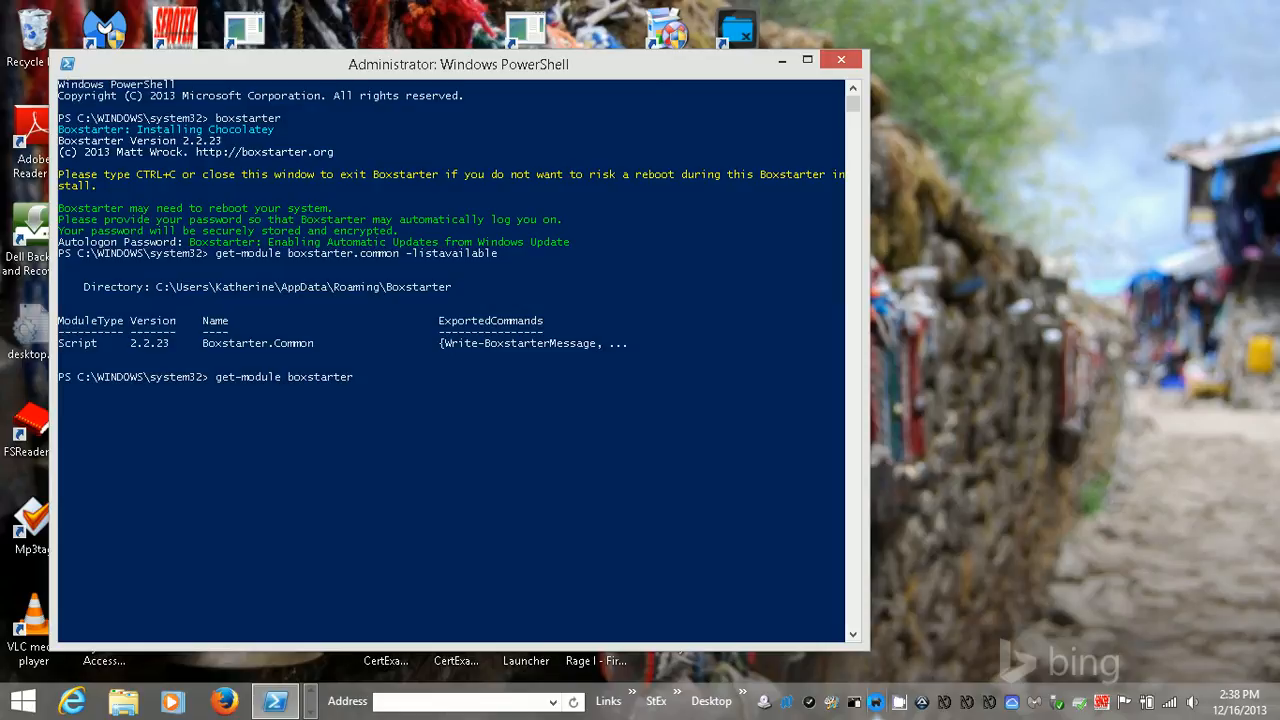
pyautogui.write('.Hyper')
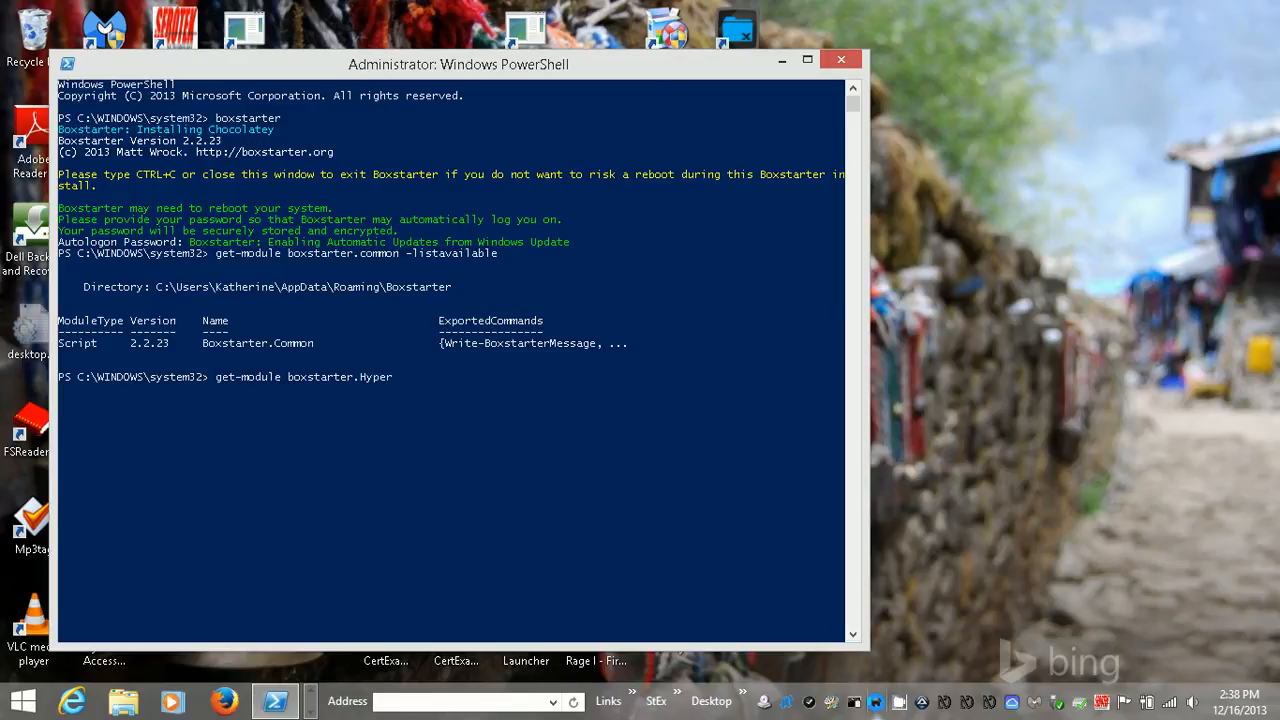
pyautogui.write('V')
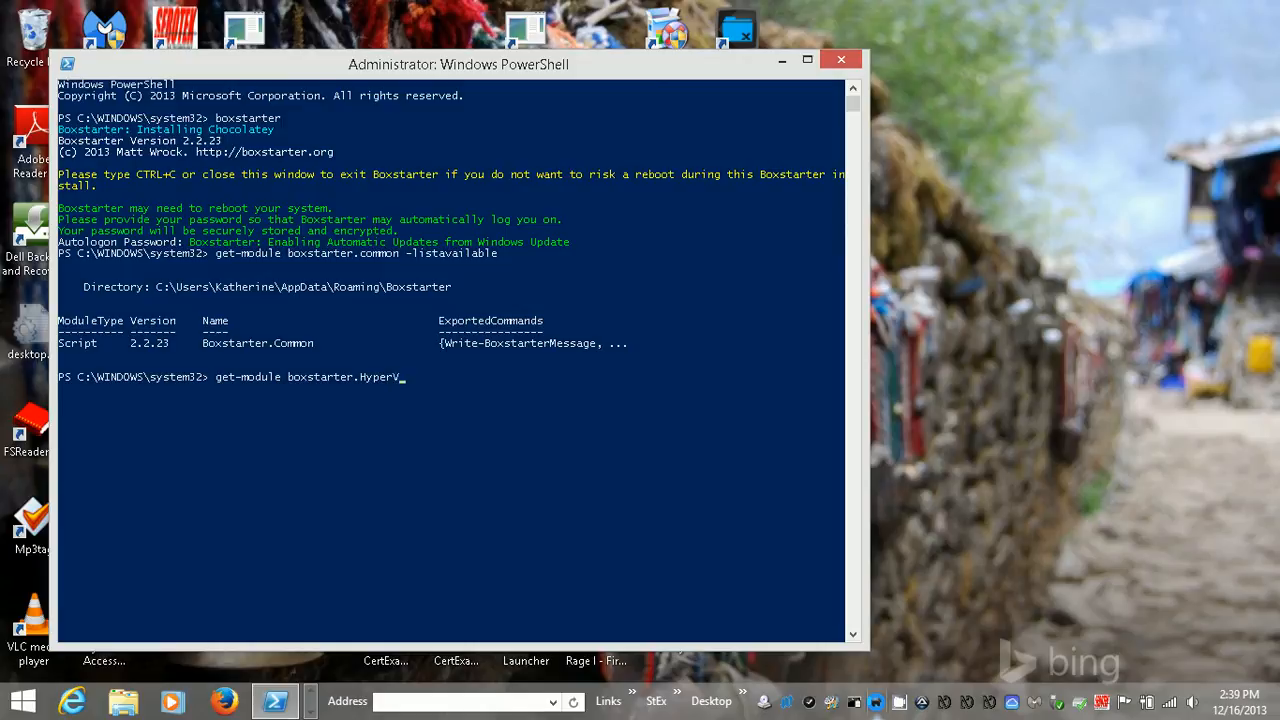
pyautogui.write('-list')
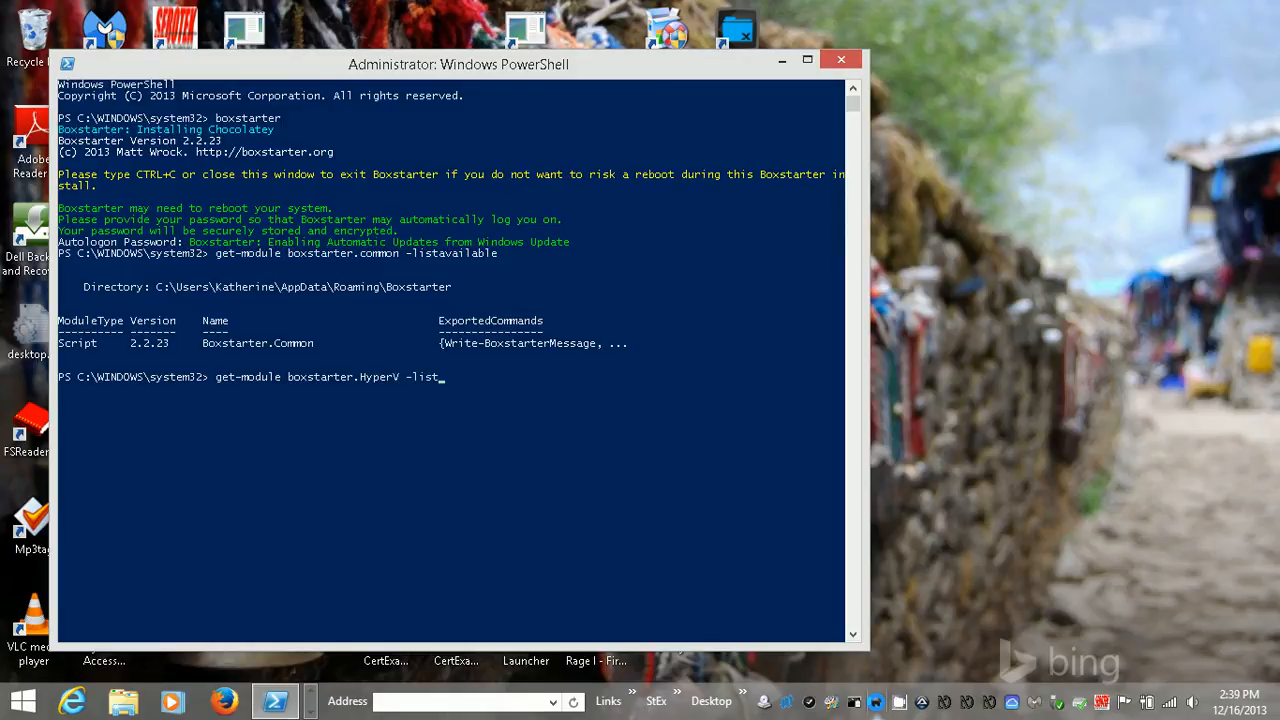
pyautogui.write('available')
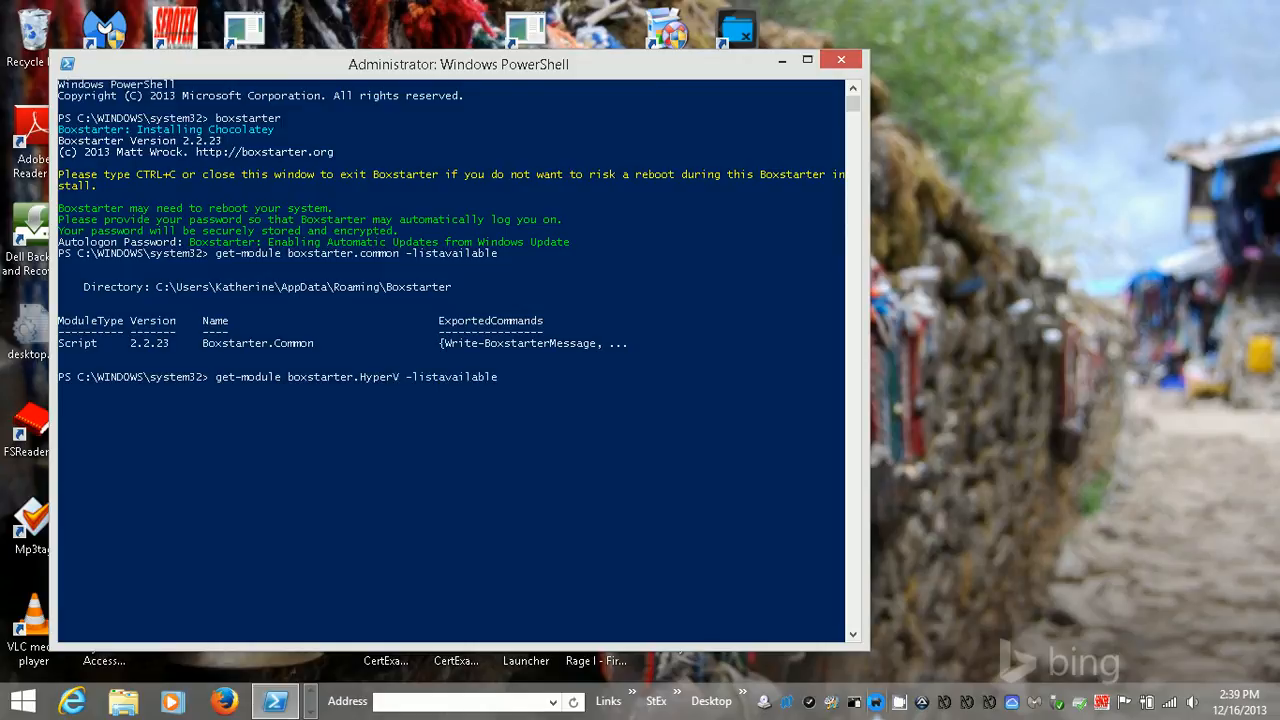
pyautogui.press('Return')
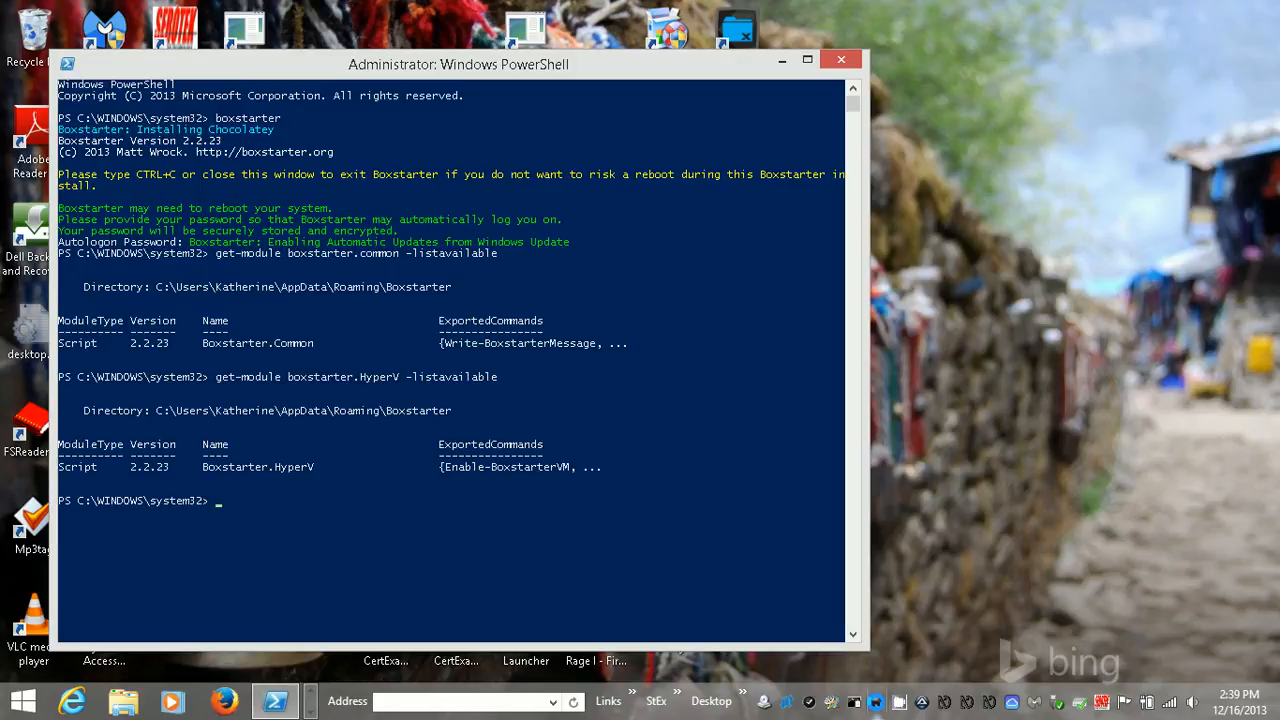
# Step: Enter 'get-module boxstarter-chocolatey -listavailable' at the prompt without running it yet
pyautogui.write('get-')
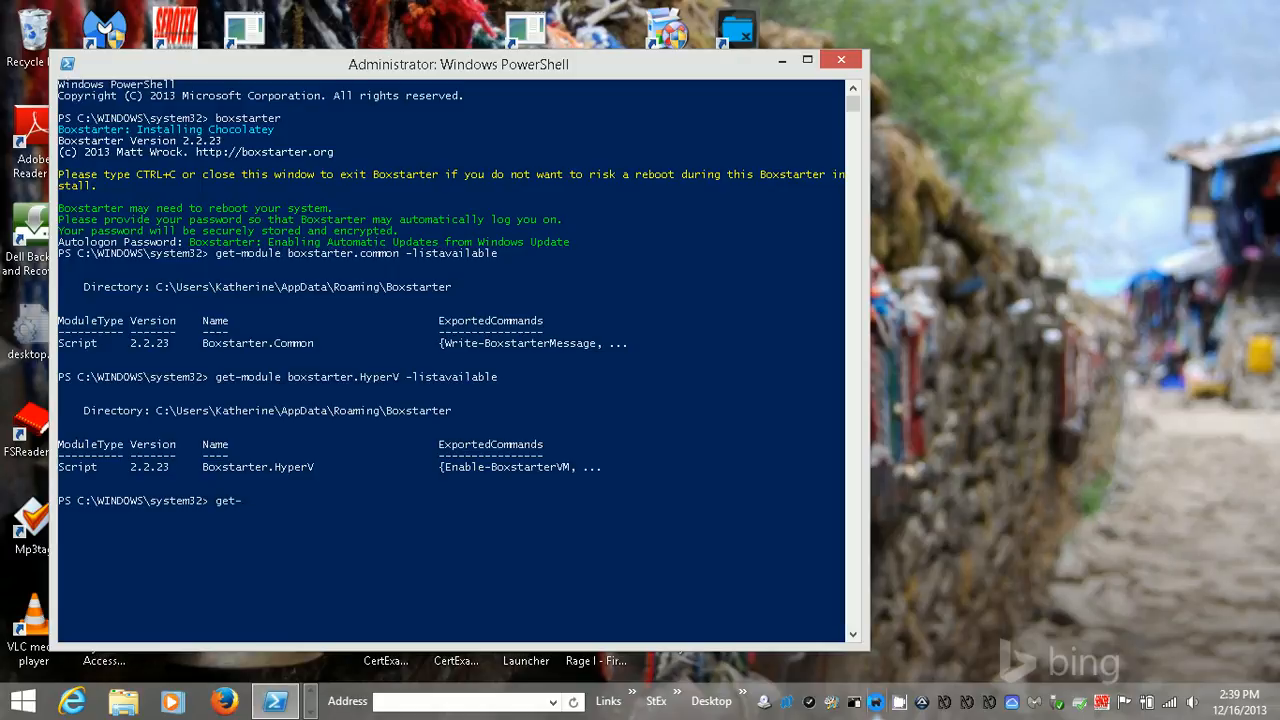
pyautogui.write('module')
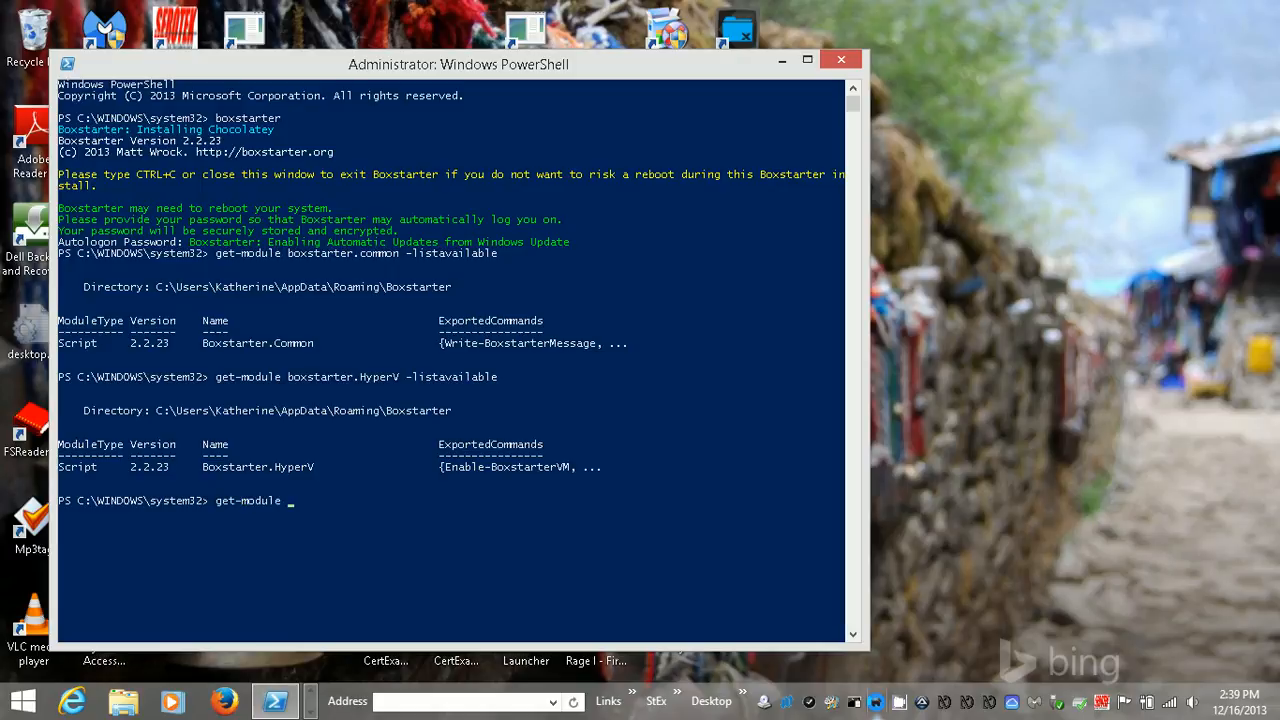
pyautogui.write('boxstarter')
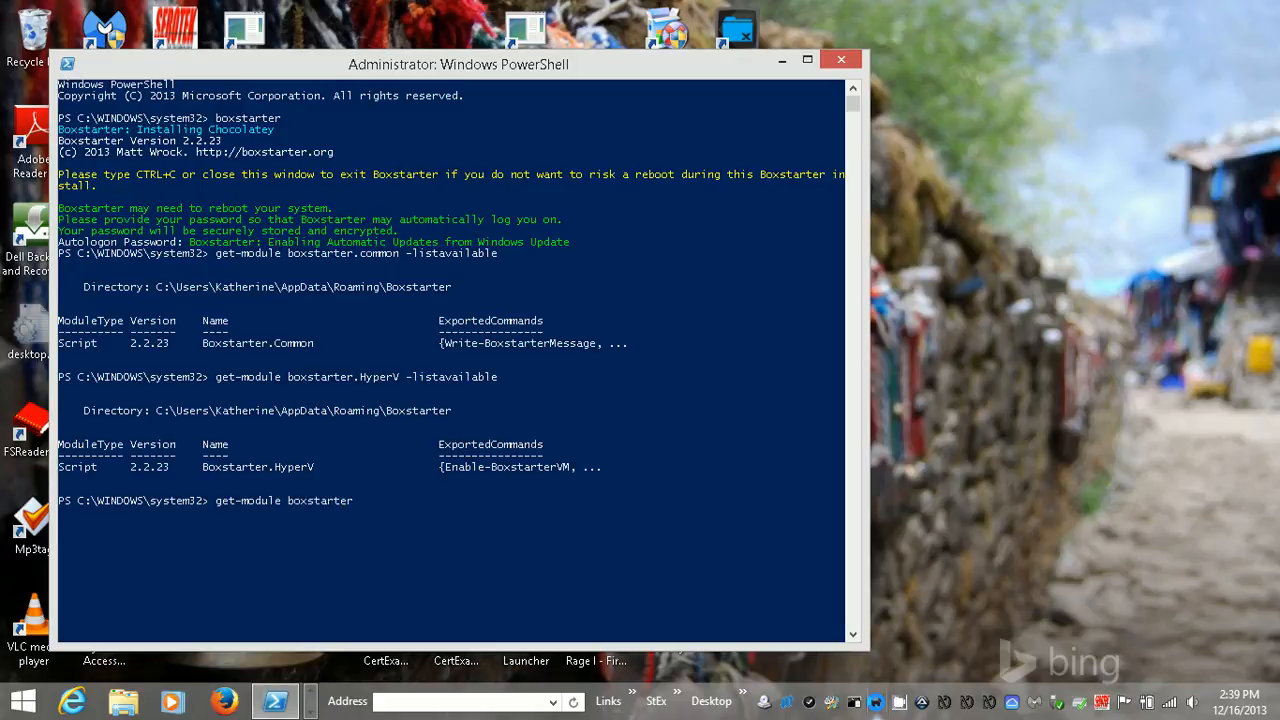
pyautogui.write('-chocolatey')
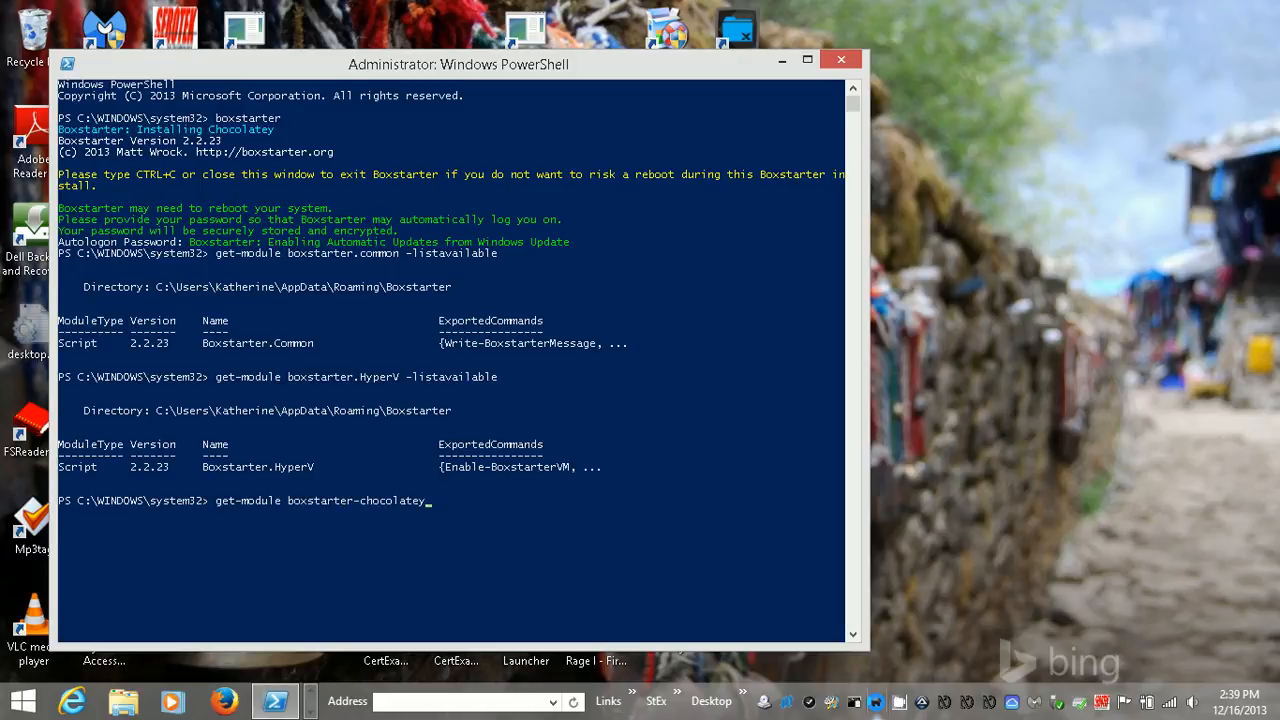
pyautogui.moveTo(420, 500)
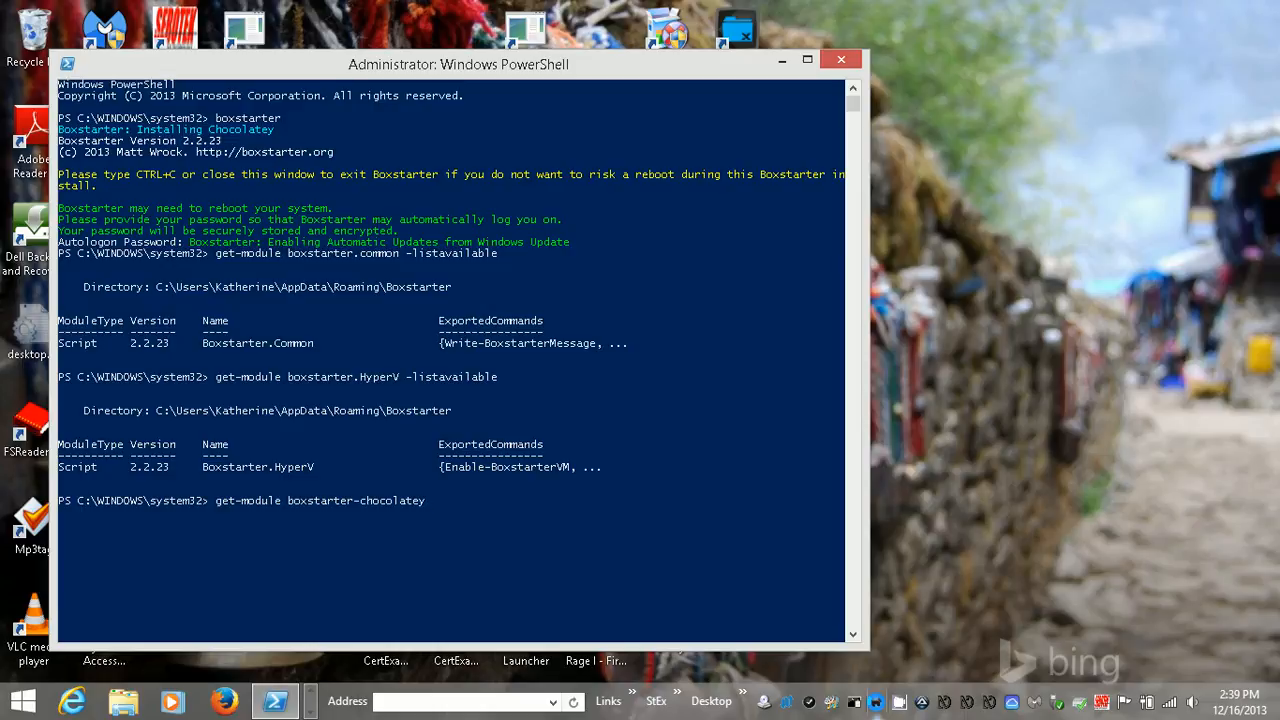
pyautogui.write('-')
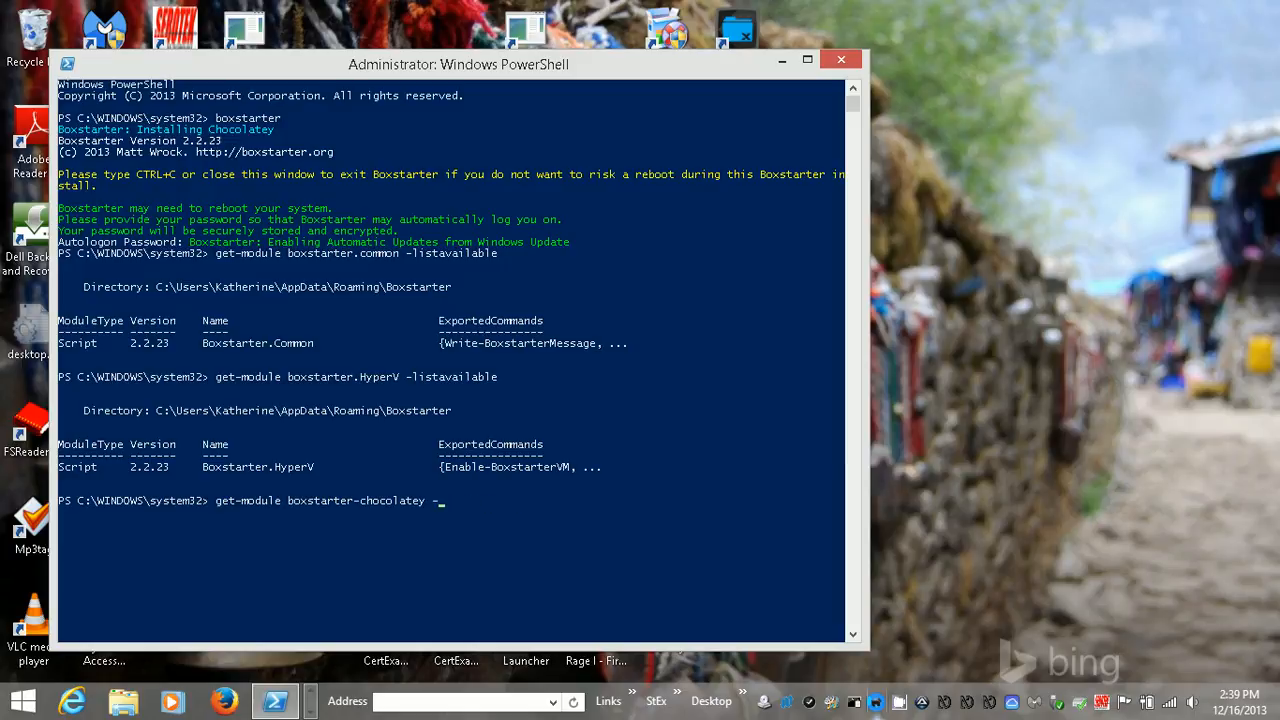
pyautogui.write('listavailab')
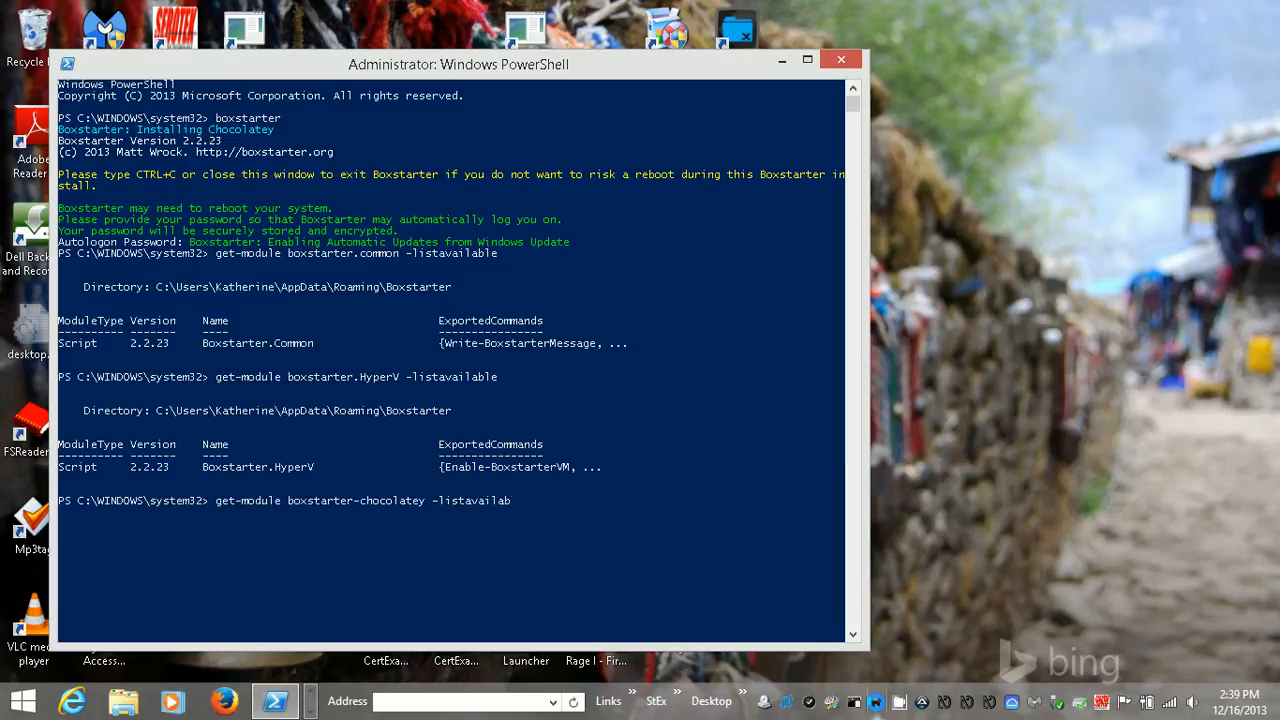